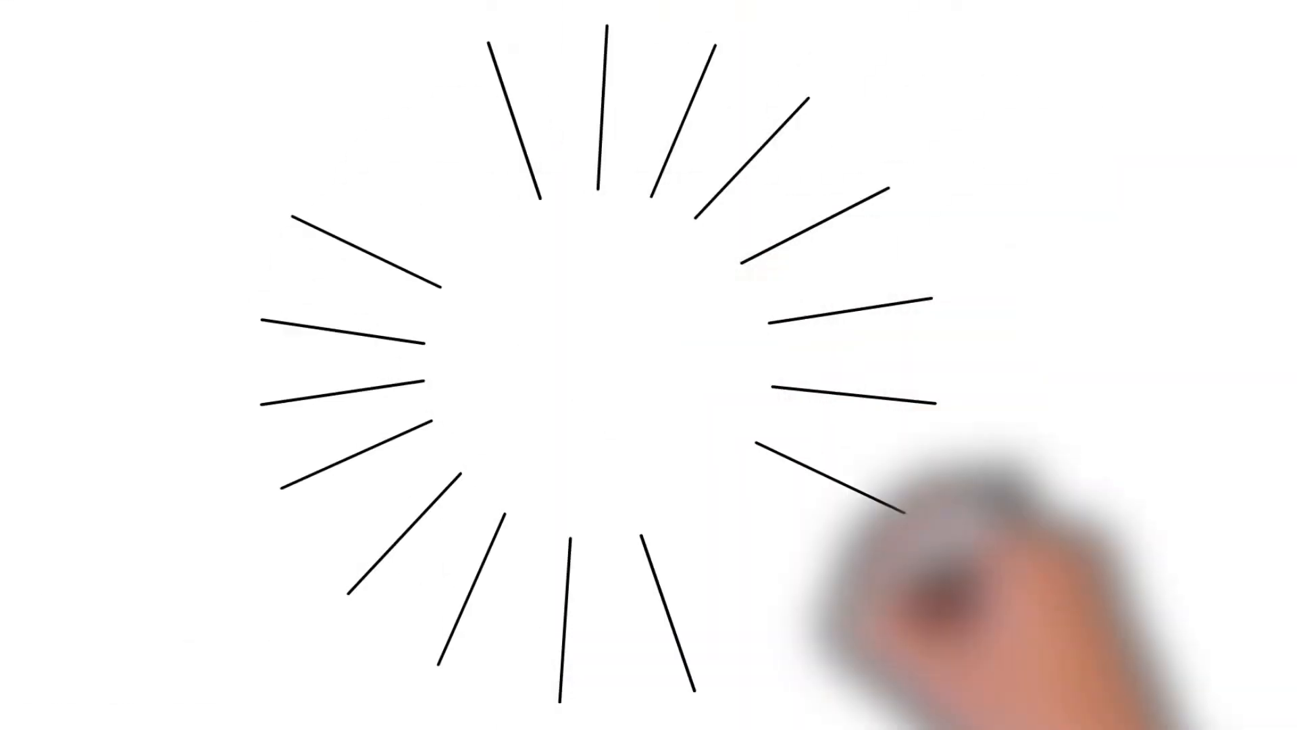
{"action": "type", "text": "1966"}
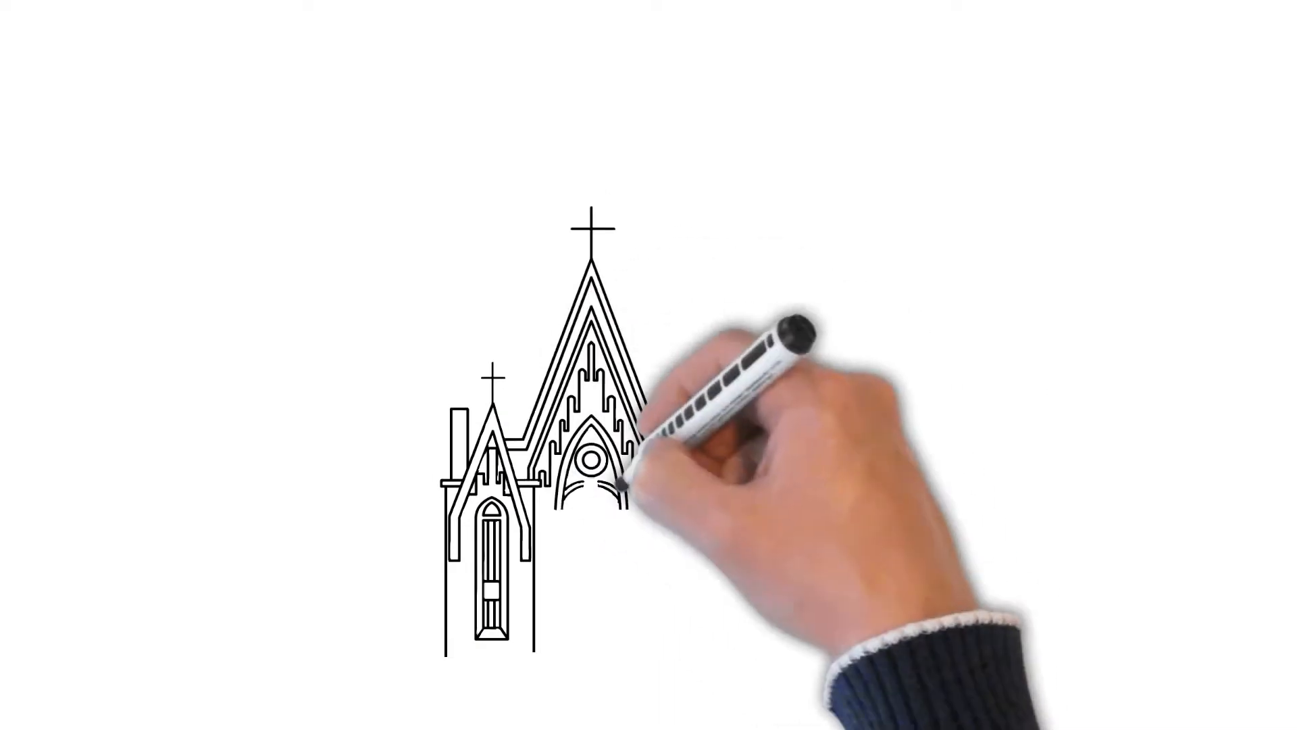
{"action": "type", "text": "First C"}
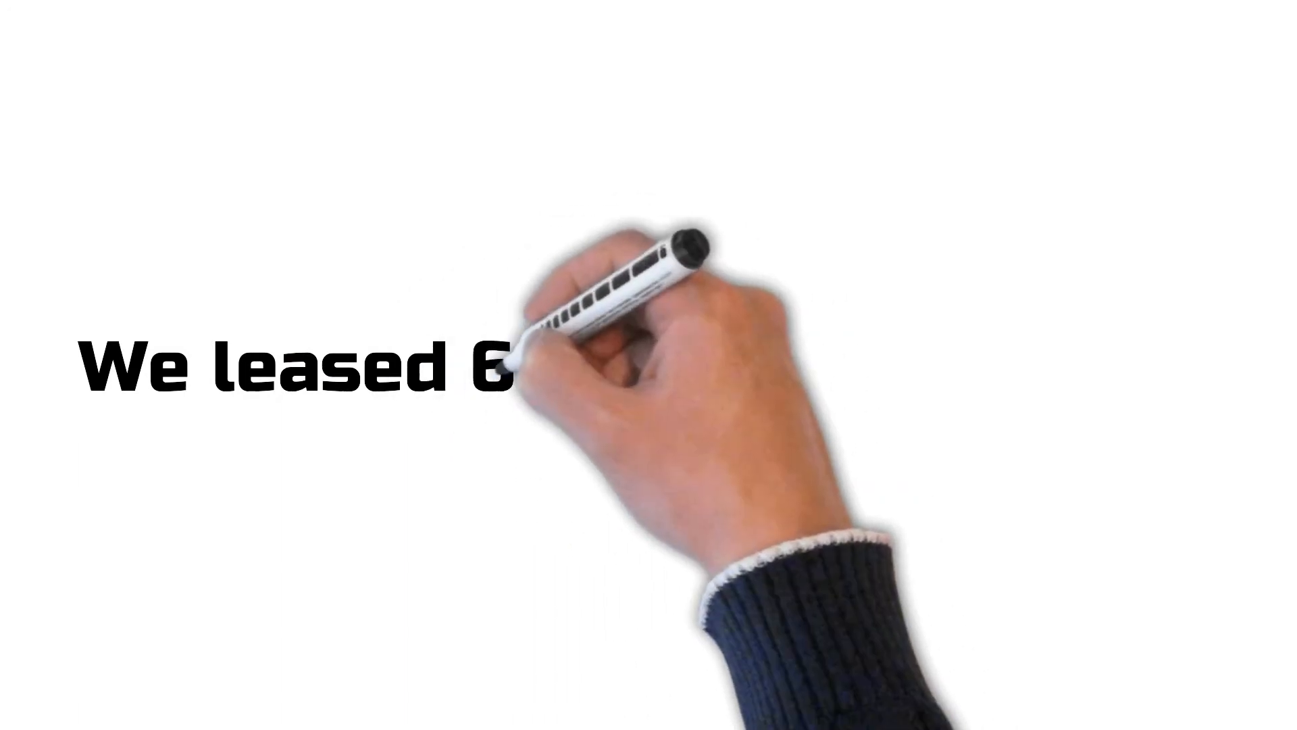
{"action": "type", "text": "809 St"}
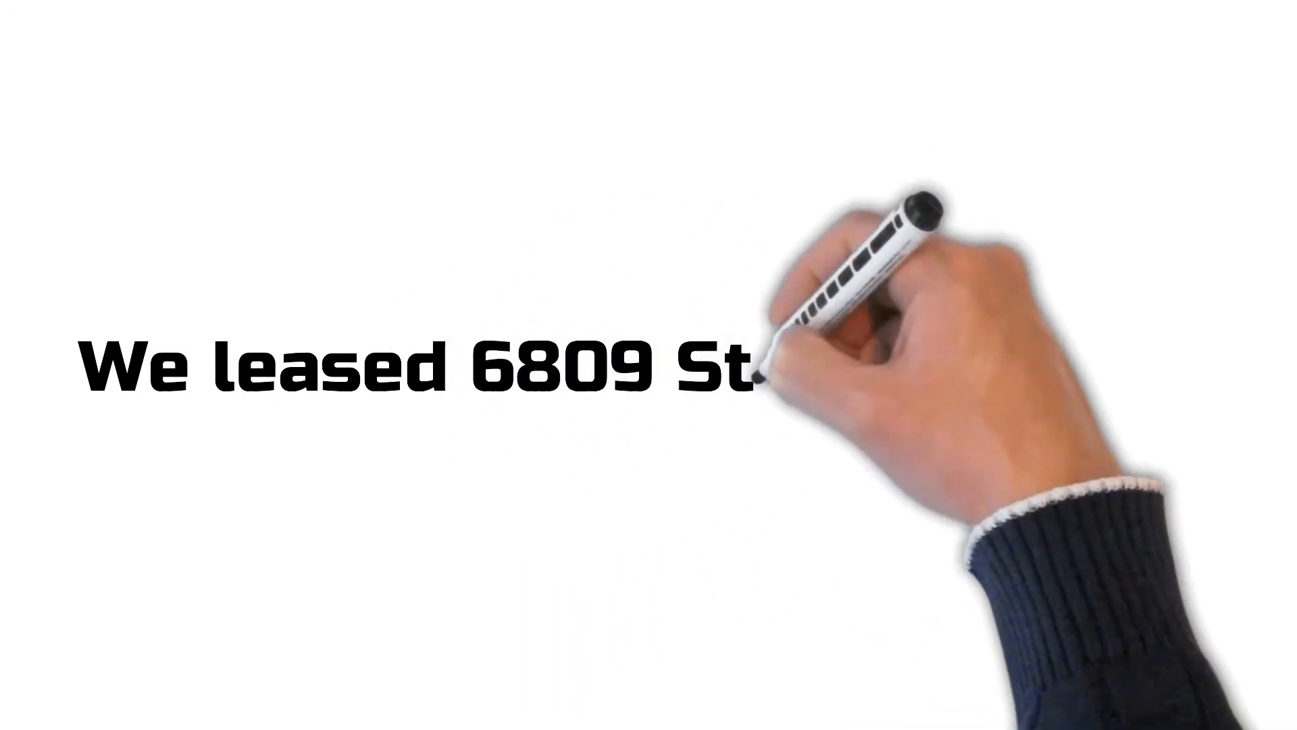
{"action": "type", "text": "eeles Ave"}
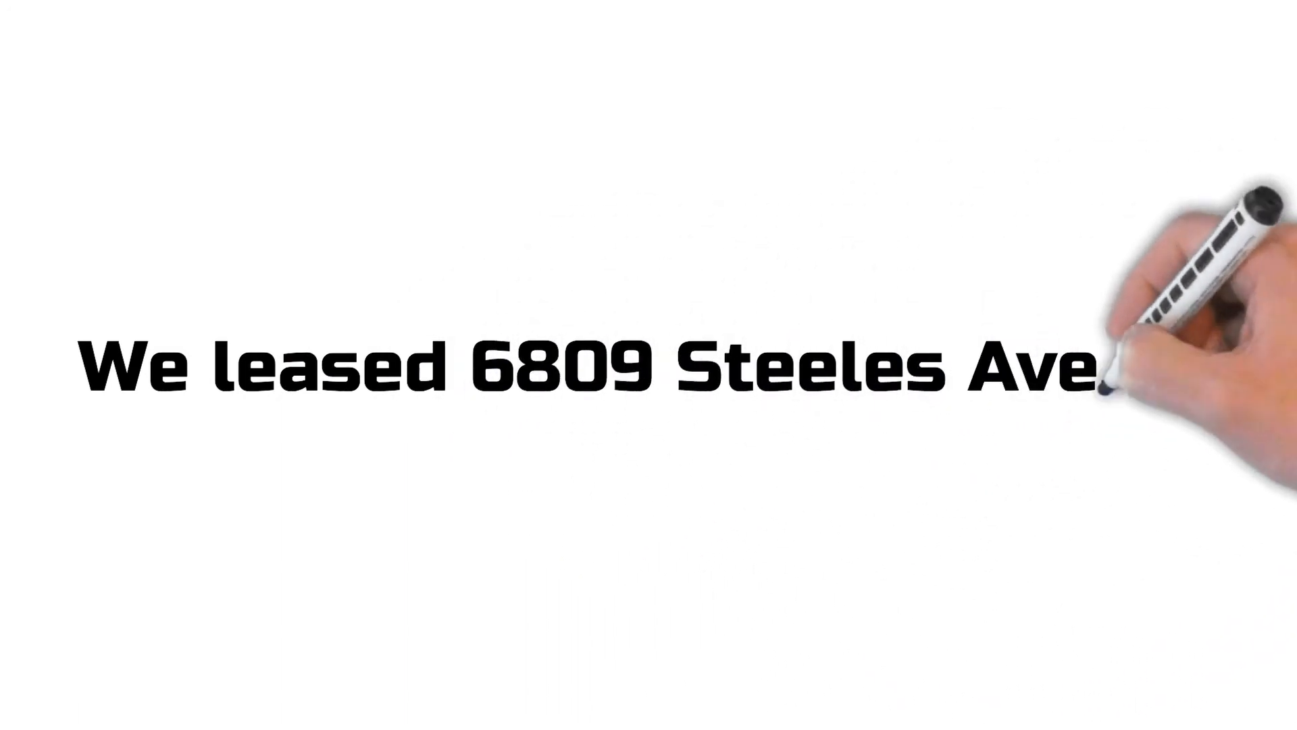